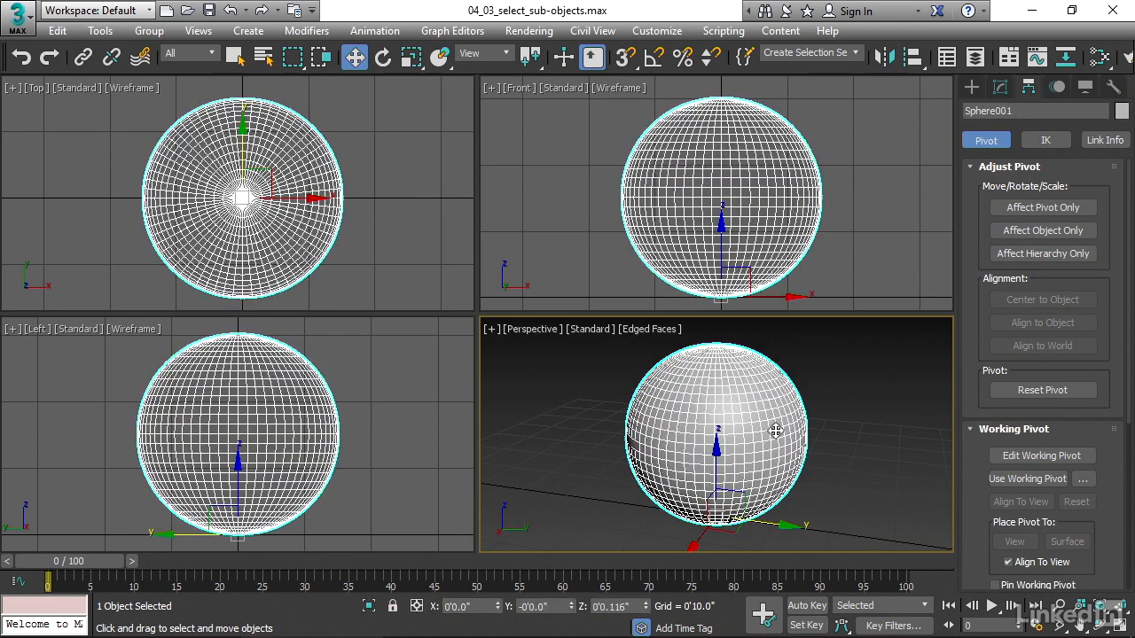
# Step: Show Sphere001's modifier stack and its Sphere creation parameters in the Modify panel
pyautogui.click(1000, 85)
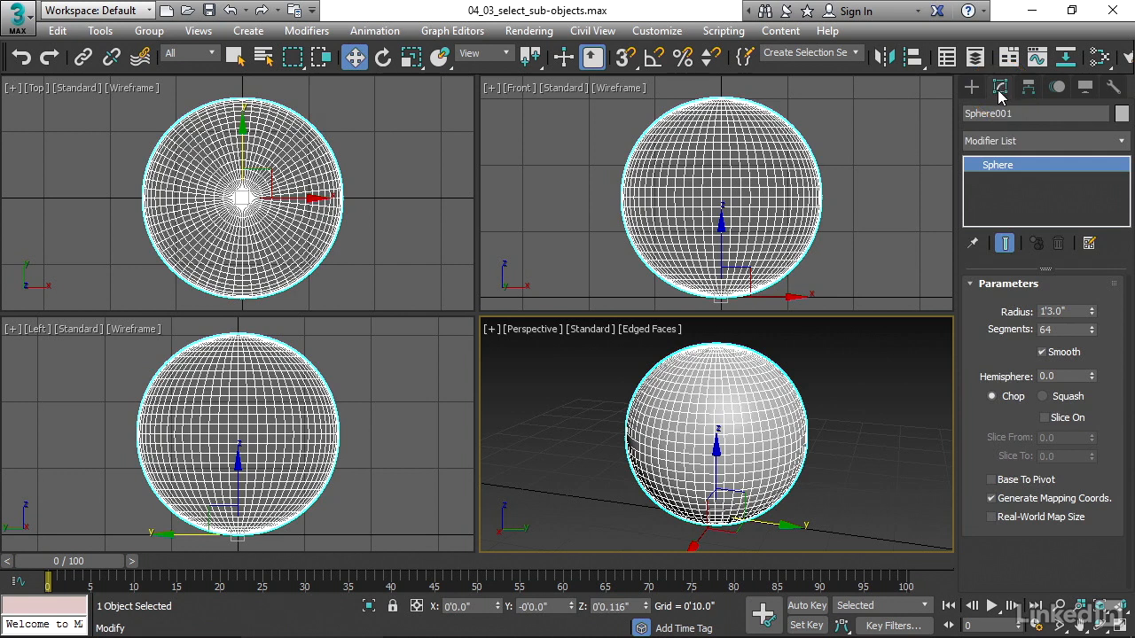
pyautogui.moveTo(1054, 144)
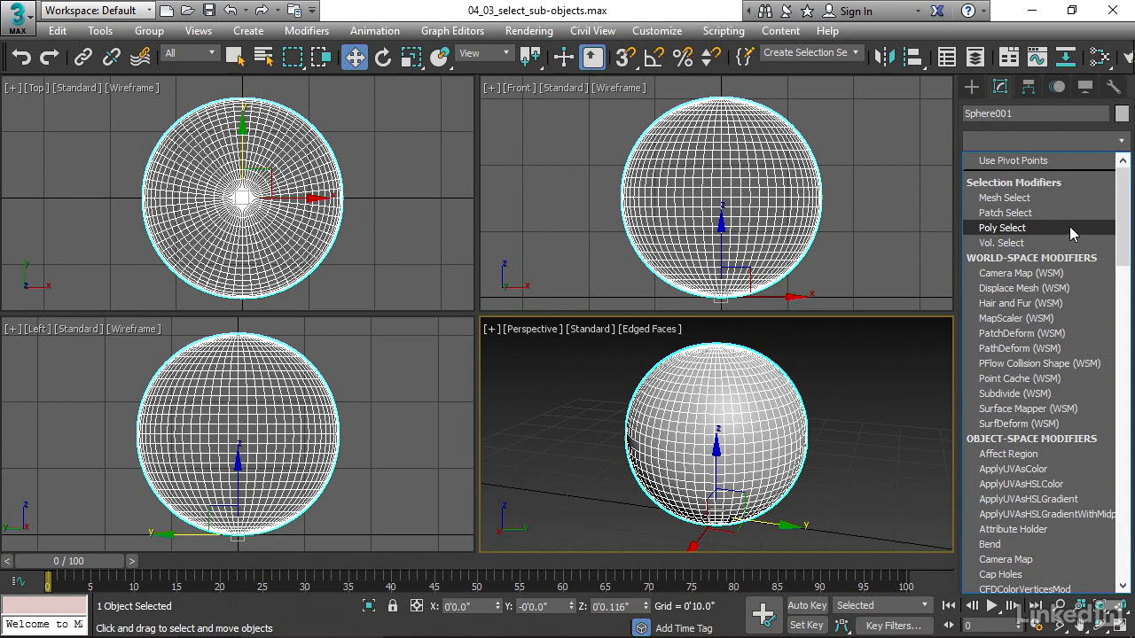
pyautogui.moveTo(1066, 232)
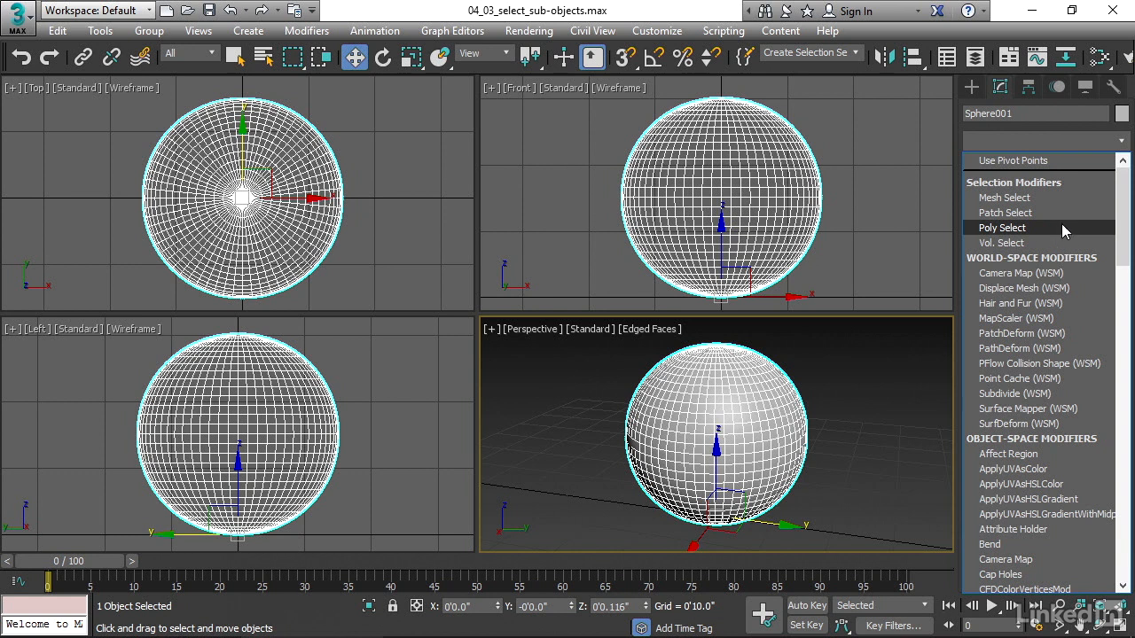
pyautogui.moveTo(1060, 232)
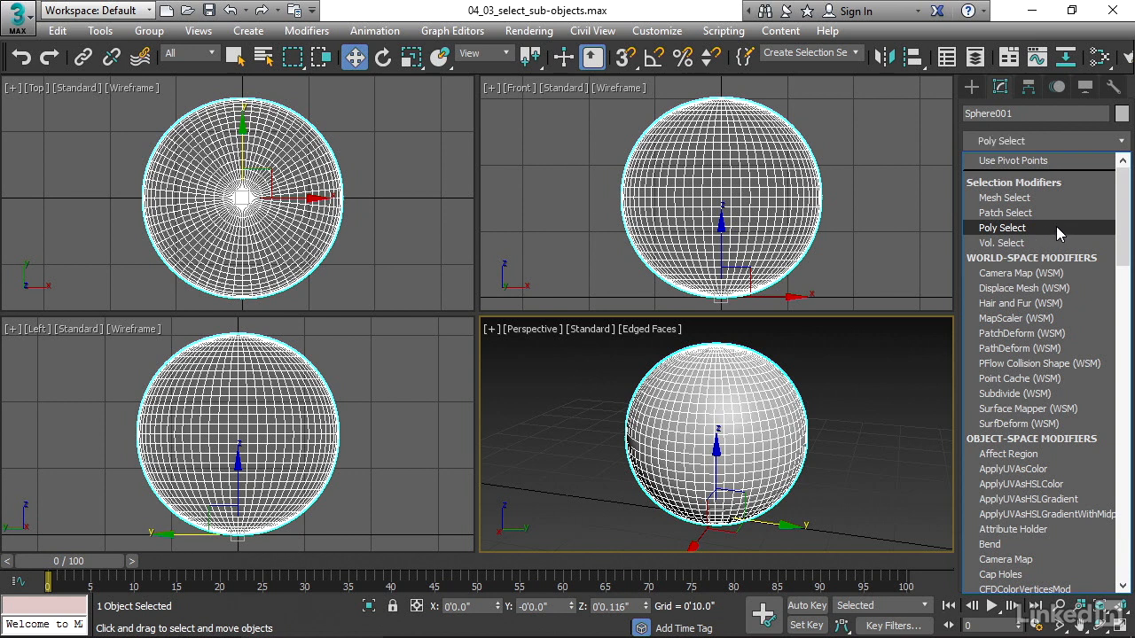
# Step: Apply a Poly Select modifier on top of Sphere001's stack
pyautogui.click(1000, 227)
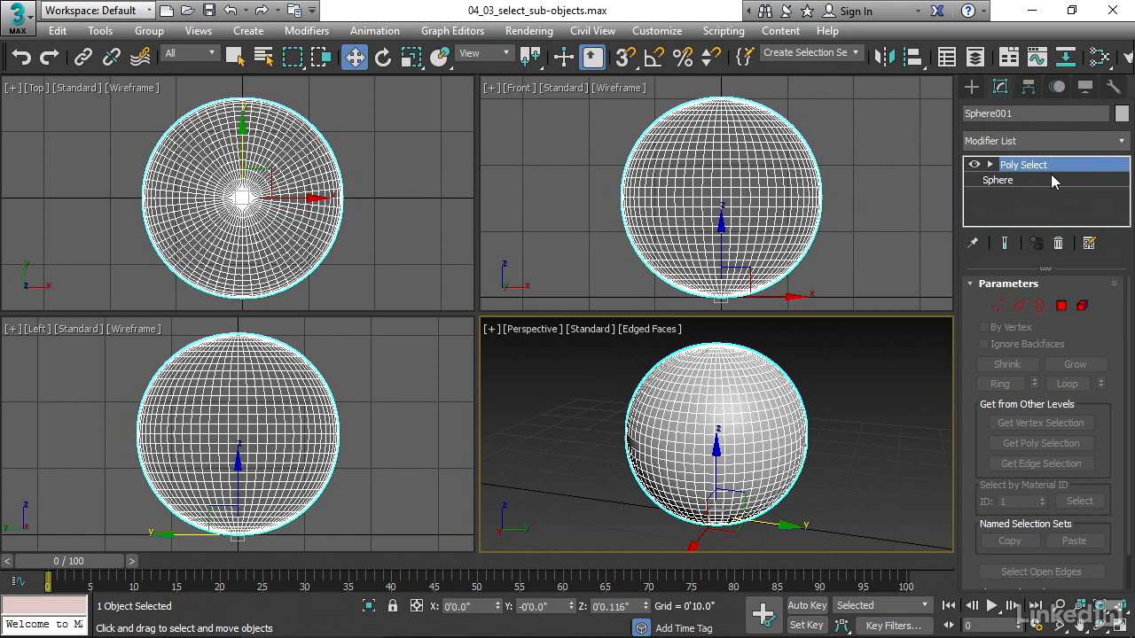
pyautogui.moveTo(1032, 186)
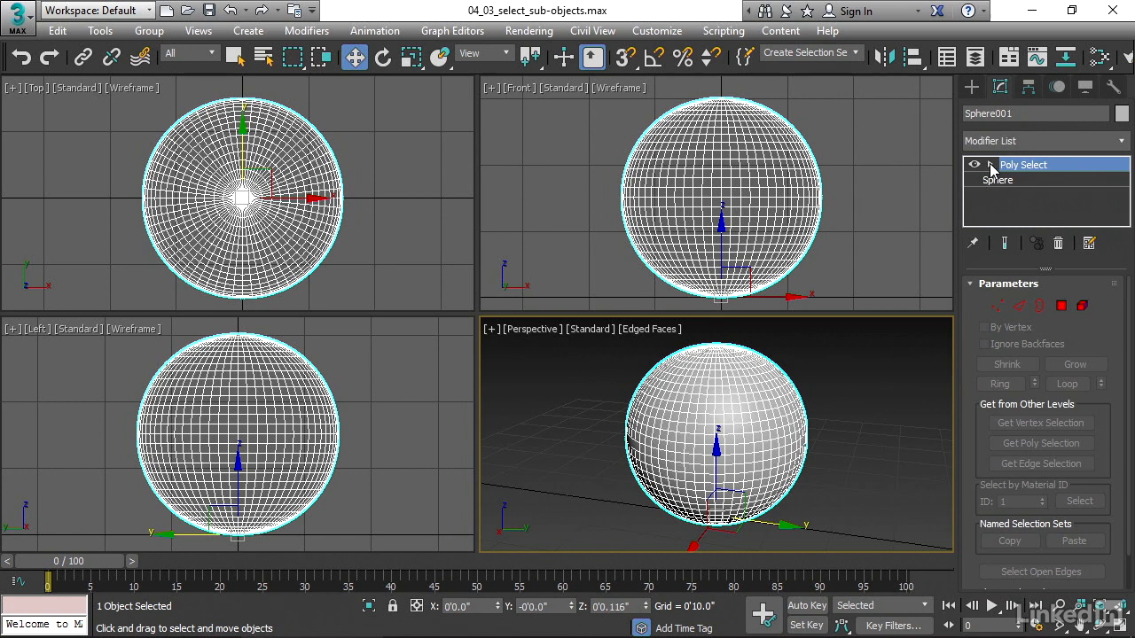
# Step: Expand Poly Select's sub-object levels and activate the Vertex level
pyautogui.click(987, 165)
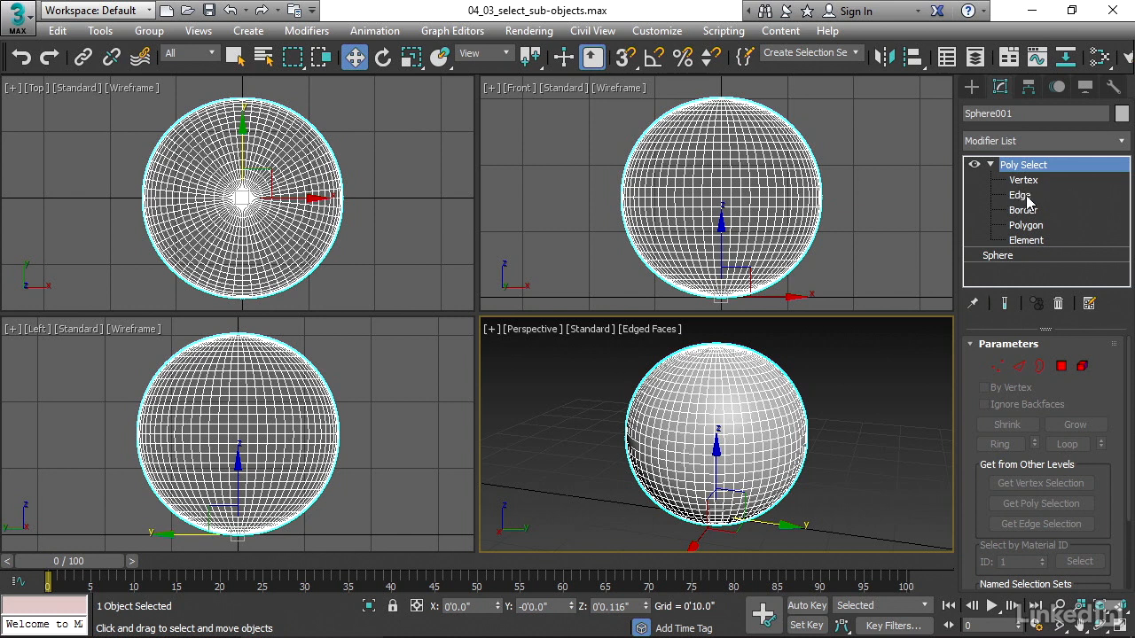
pyautogui.moveTo(1053, 234)
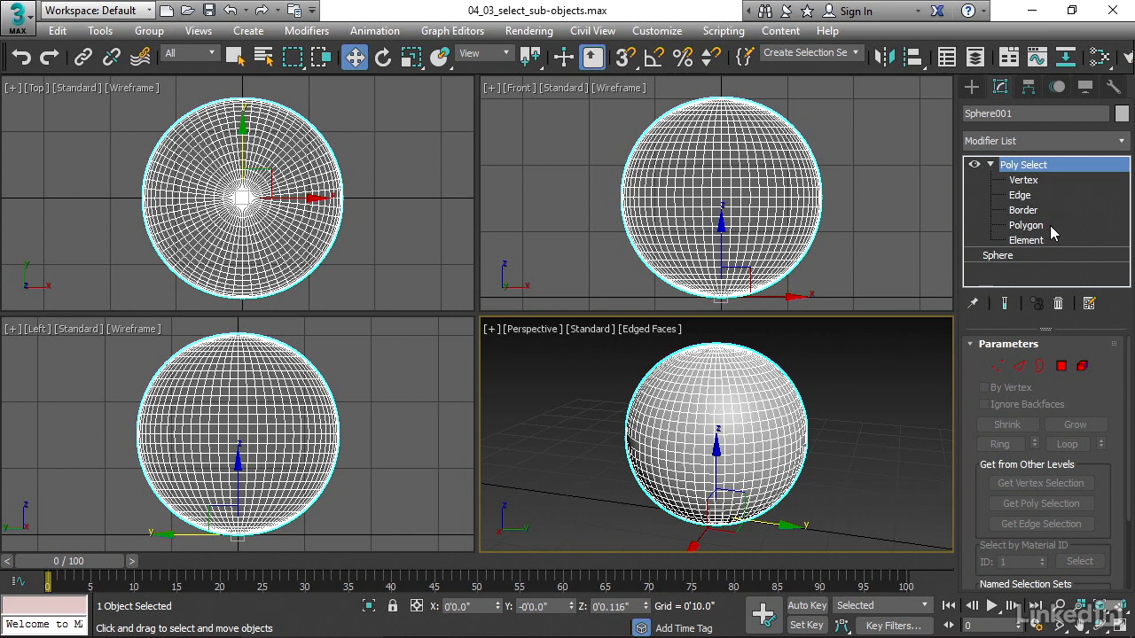
pyautogui.moveTo(1046, 229)
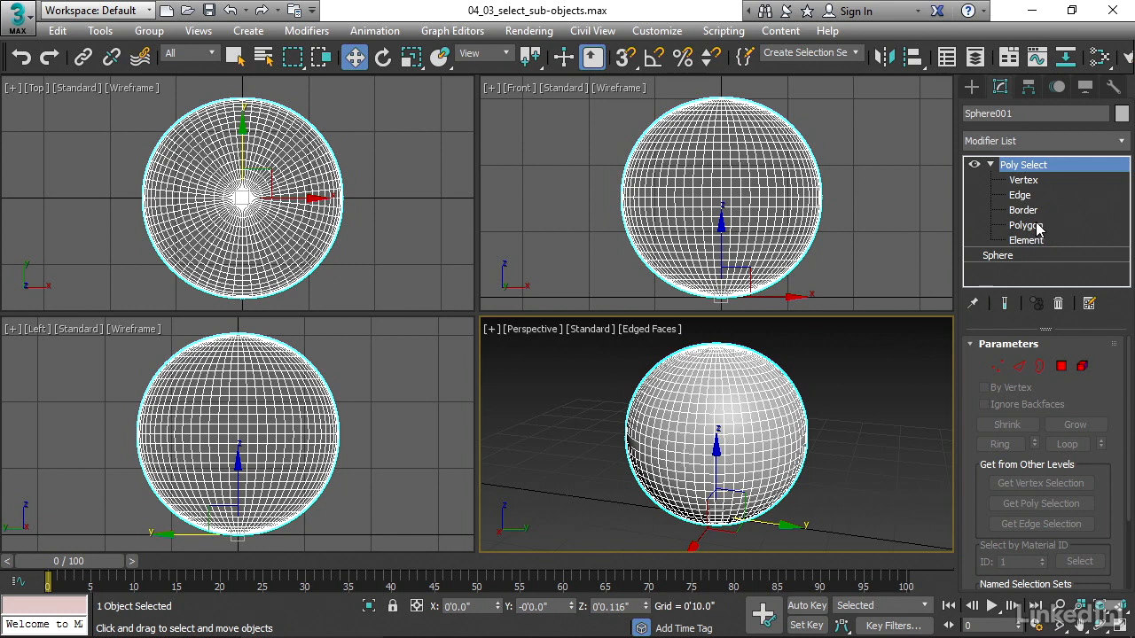
pyautogui.moveTo(1041, 231)
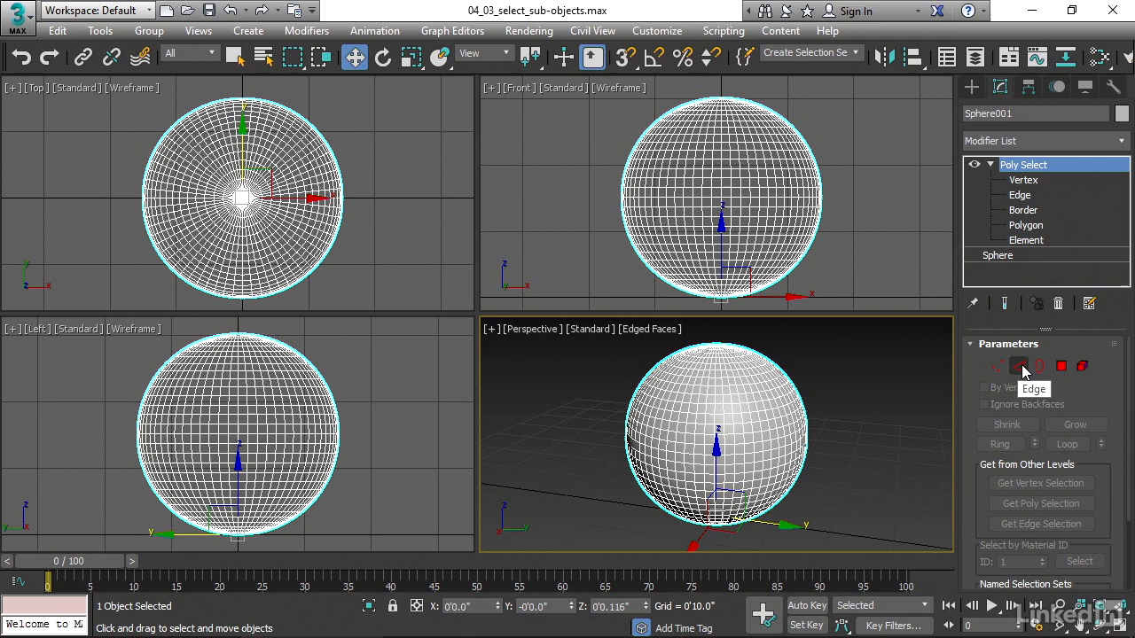
pyautogui.moveTo(989, 328)
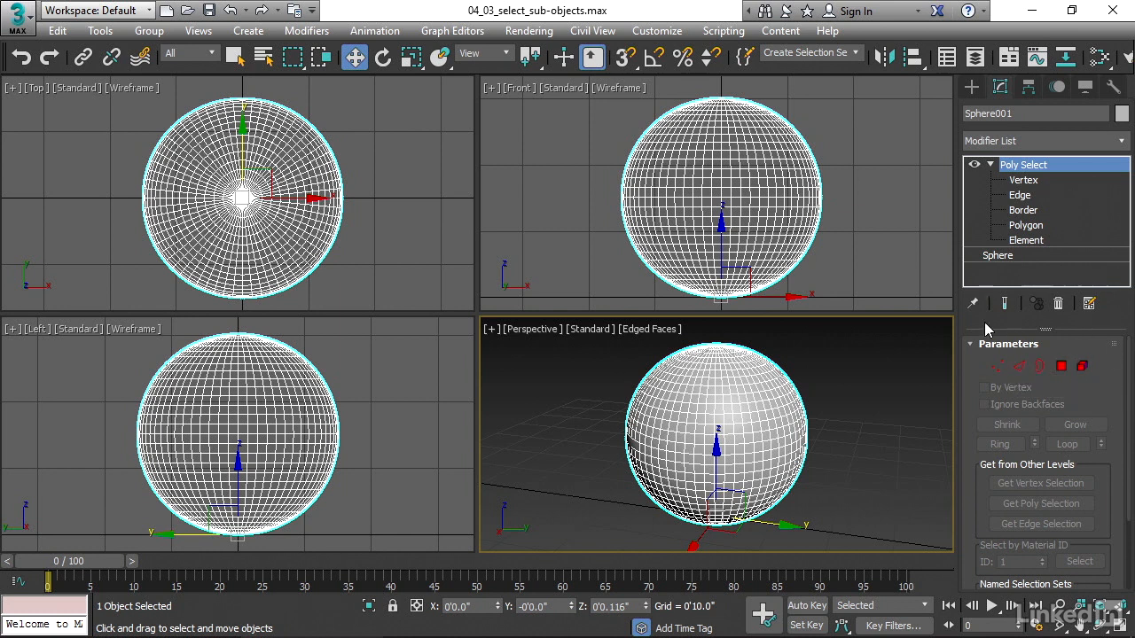
pyautogui.moveTo(1103, 394)
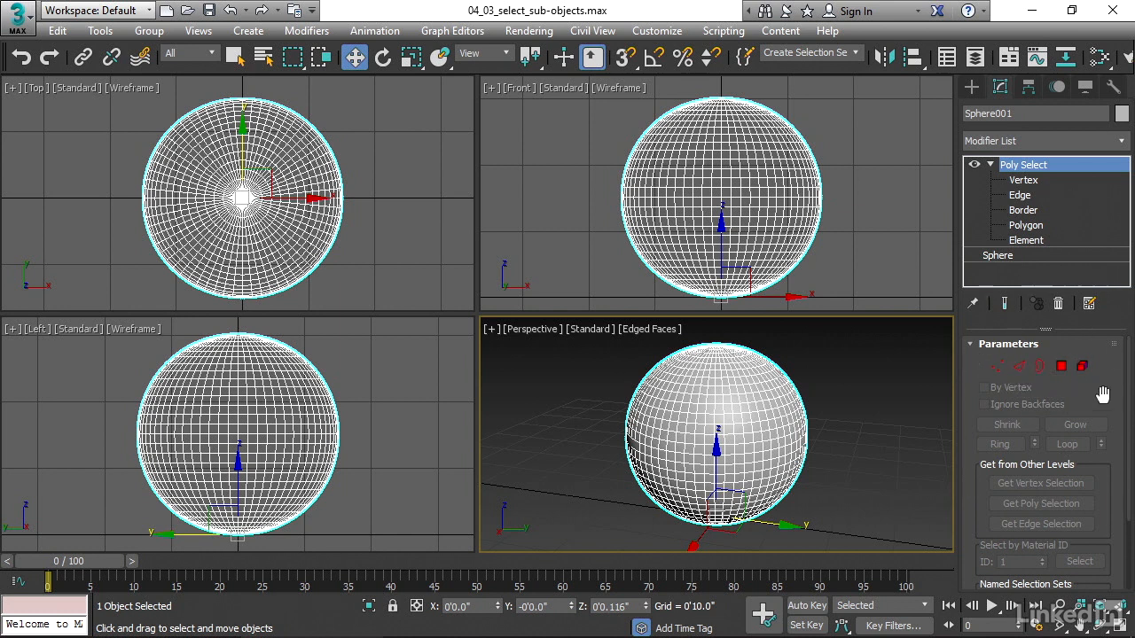
pyautogui.moveTo(1106, 388)
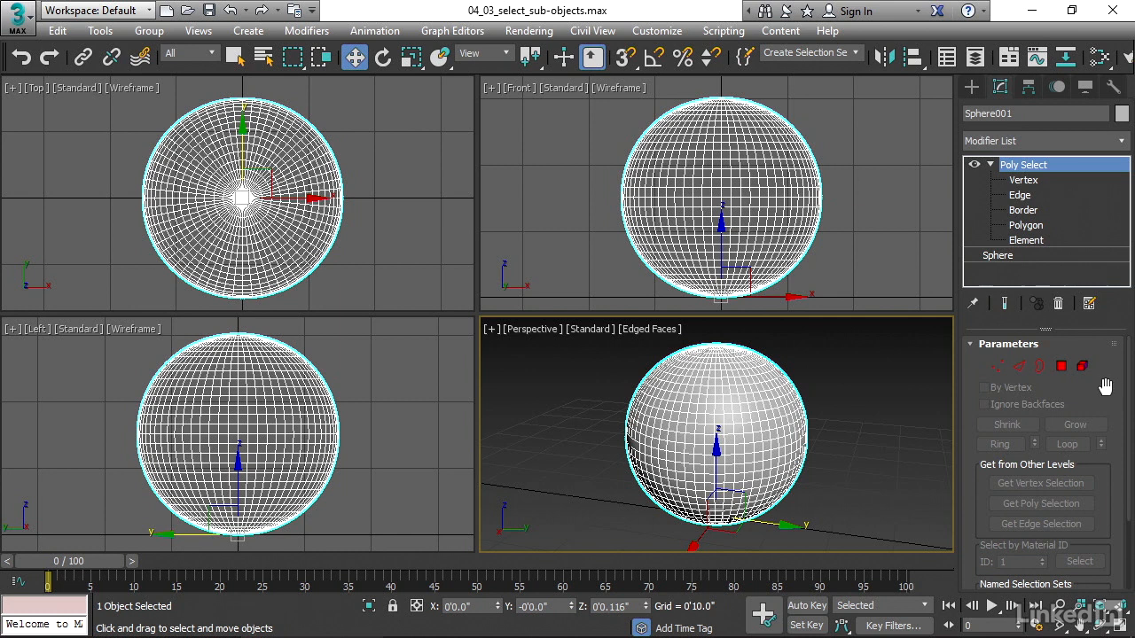
pyautogui.click(1023, 180)
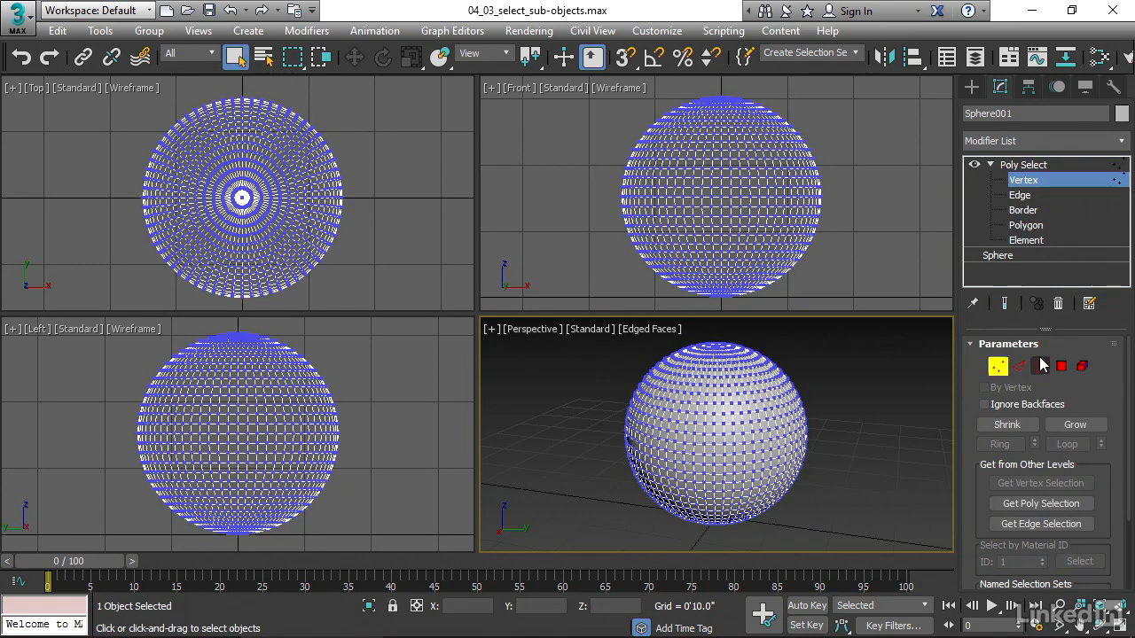
# Step: Switch Poly Select briefly to Edge level and back to Vertex level
pyautogui.click(1019, 193)
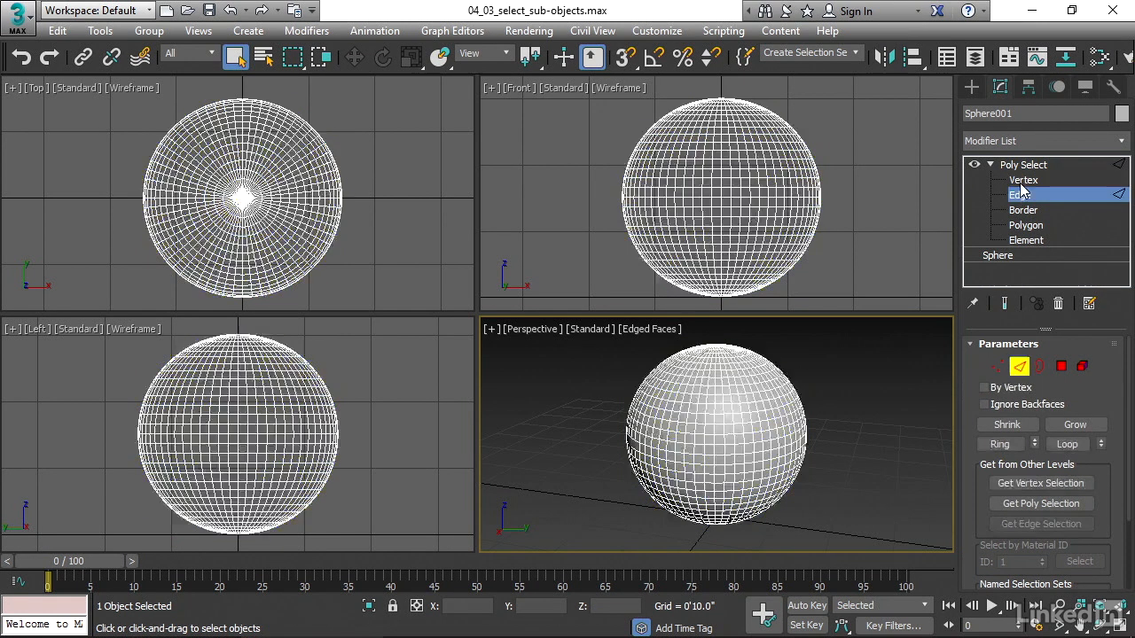
pyautogui.click(1023, 181)
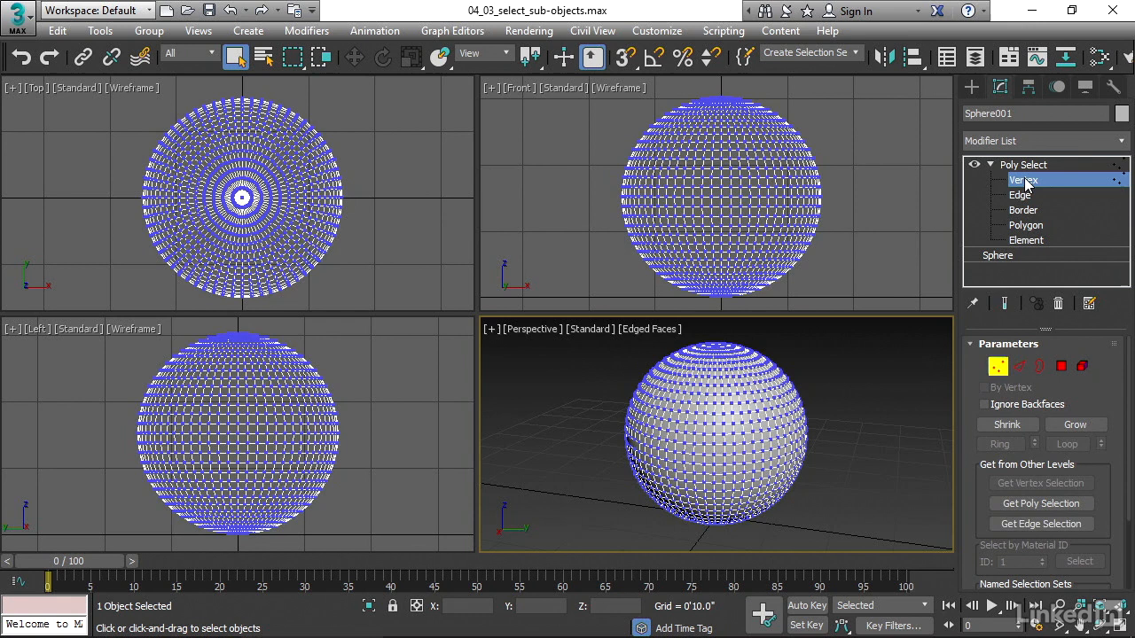
pyautogui.moveTo(1025, 181)
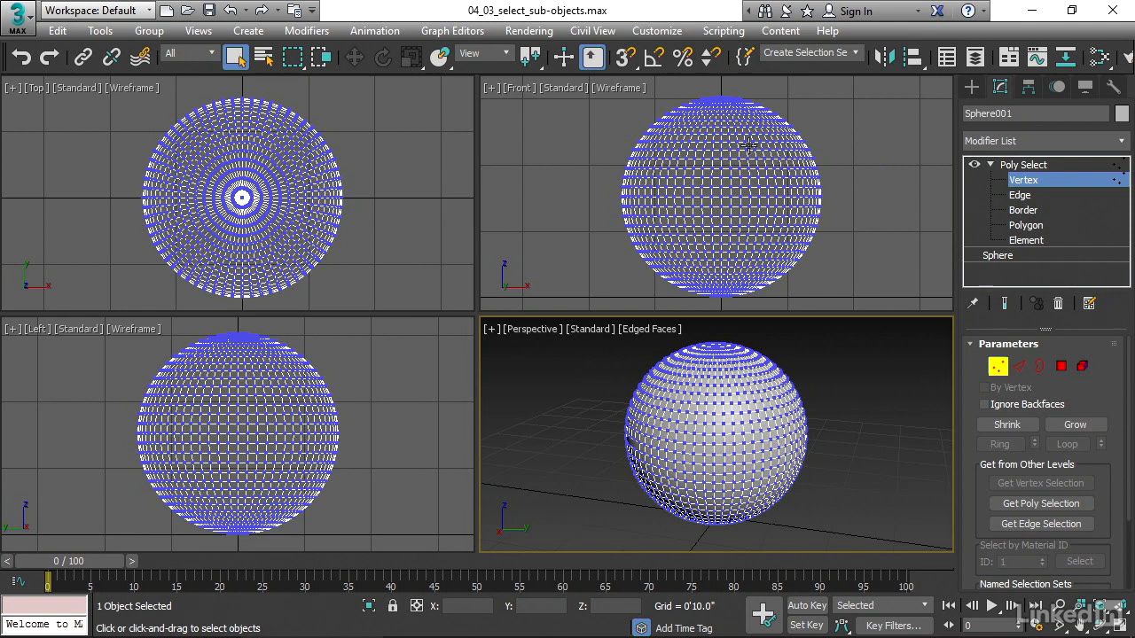
pyautogui.moveTo(731, 99)
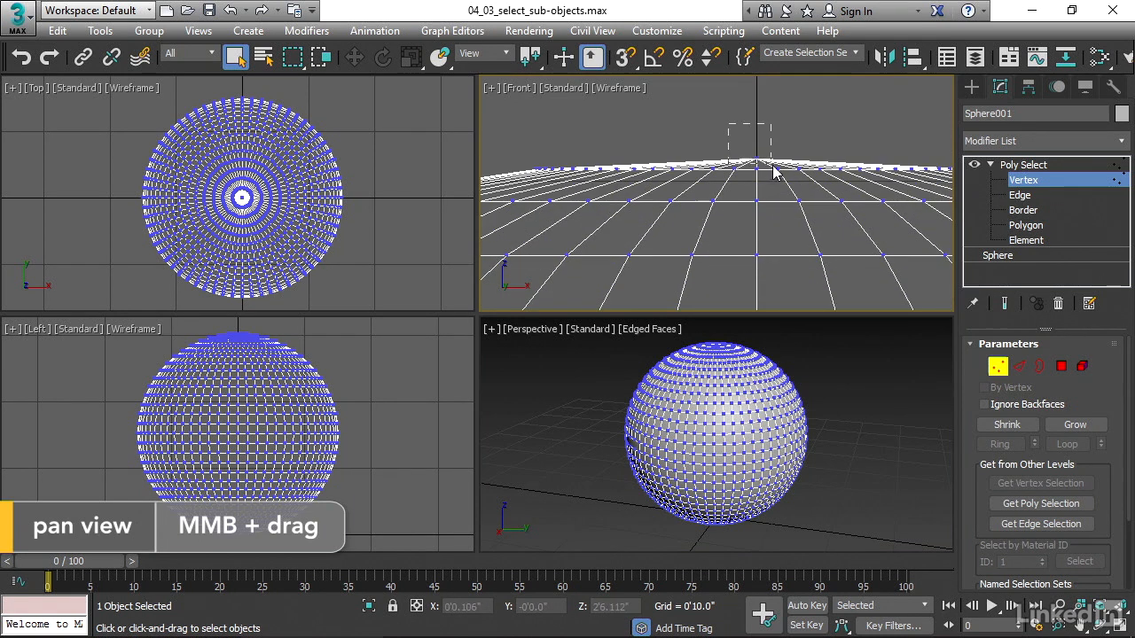
# Step: Grow the top-pole vertex selection outward four times to cover the sphere's upper two-thirds
pyautogui.scroll(-3)
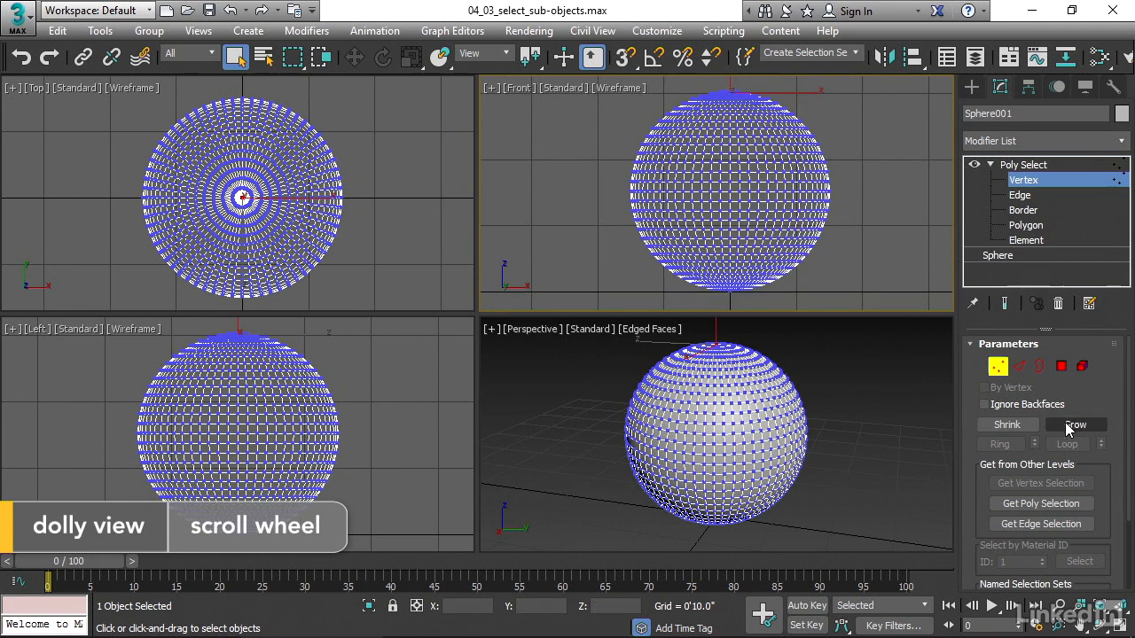
pyautogui.click(1074, 426)
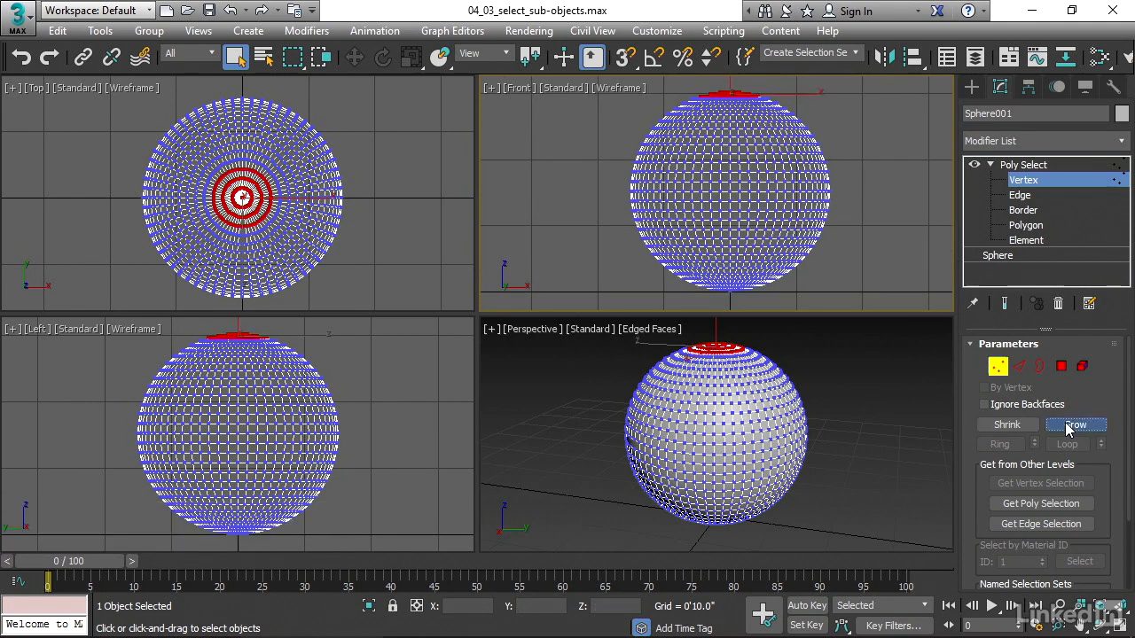
pyautogui.click(1074, 425)
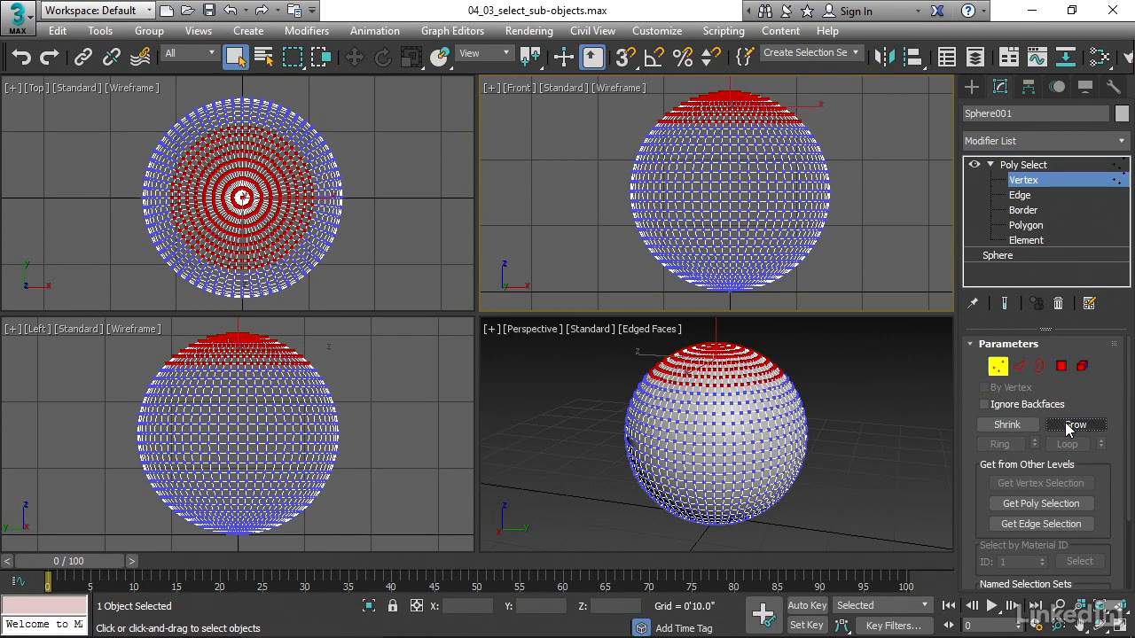
pyautogui.click(1008, 426)
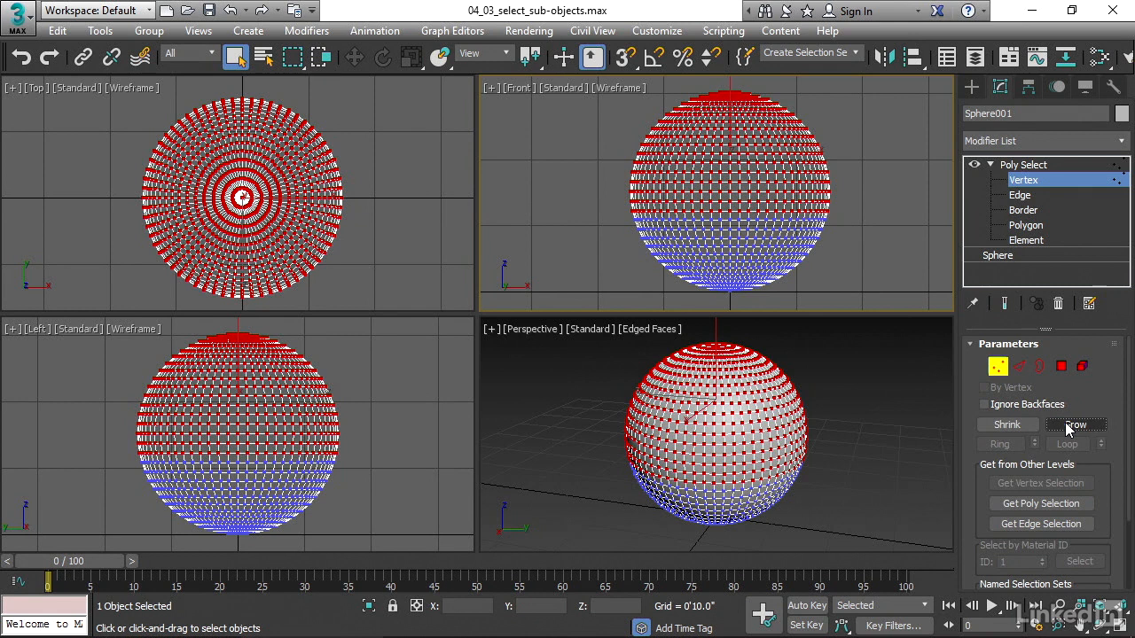
pyautogui.click(1074, 424)
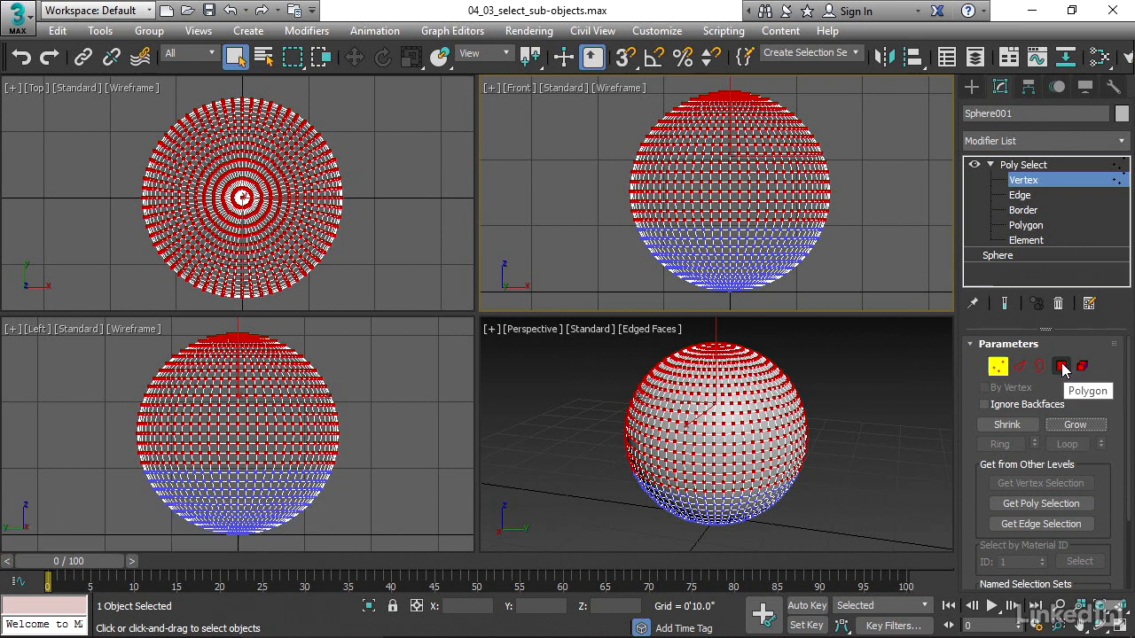
# Step: Switch Poly Select to Polygon level so the upper two-thirds faces show selected in red
pyautogui.click(1061, 365)
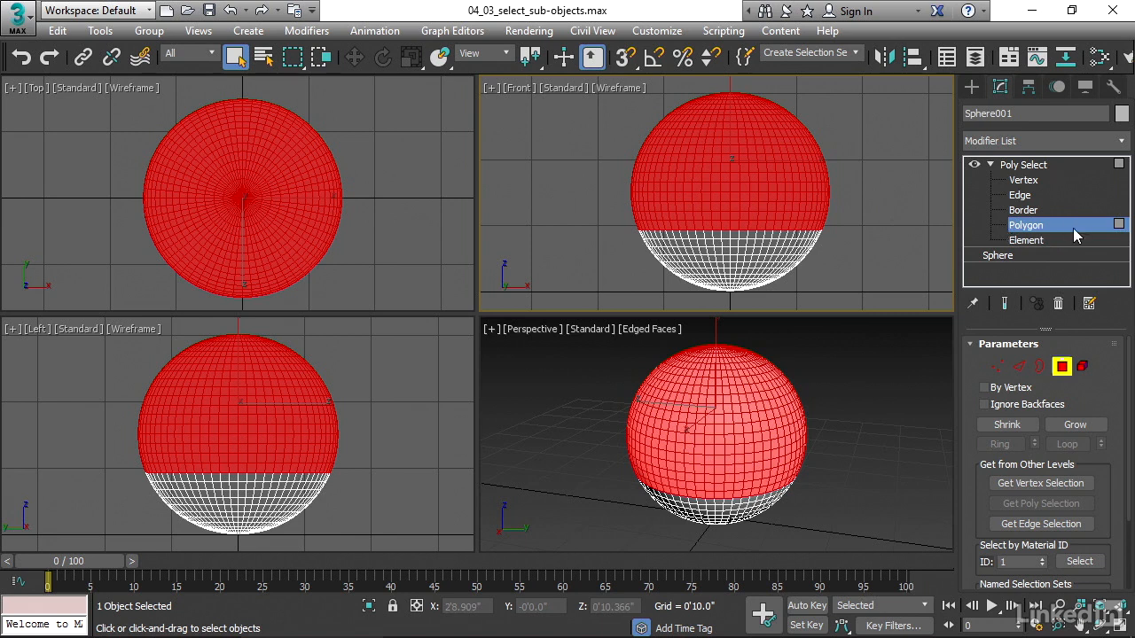
pyautogui.moveTo(913, 241)
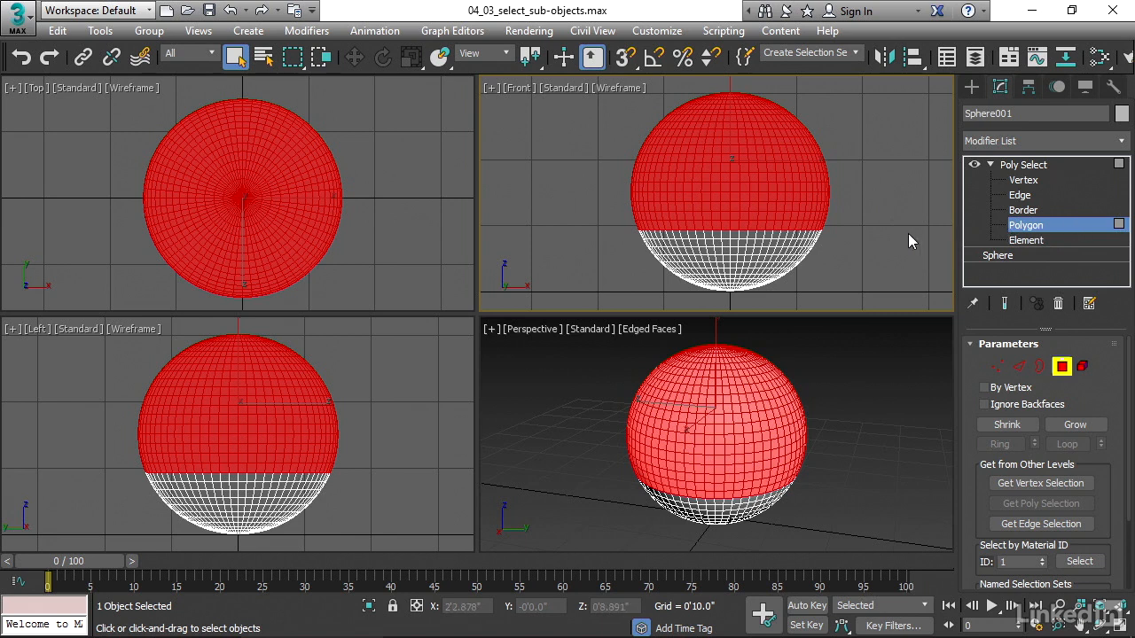
pyautogui.moveTo(903, 252)
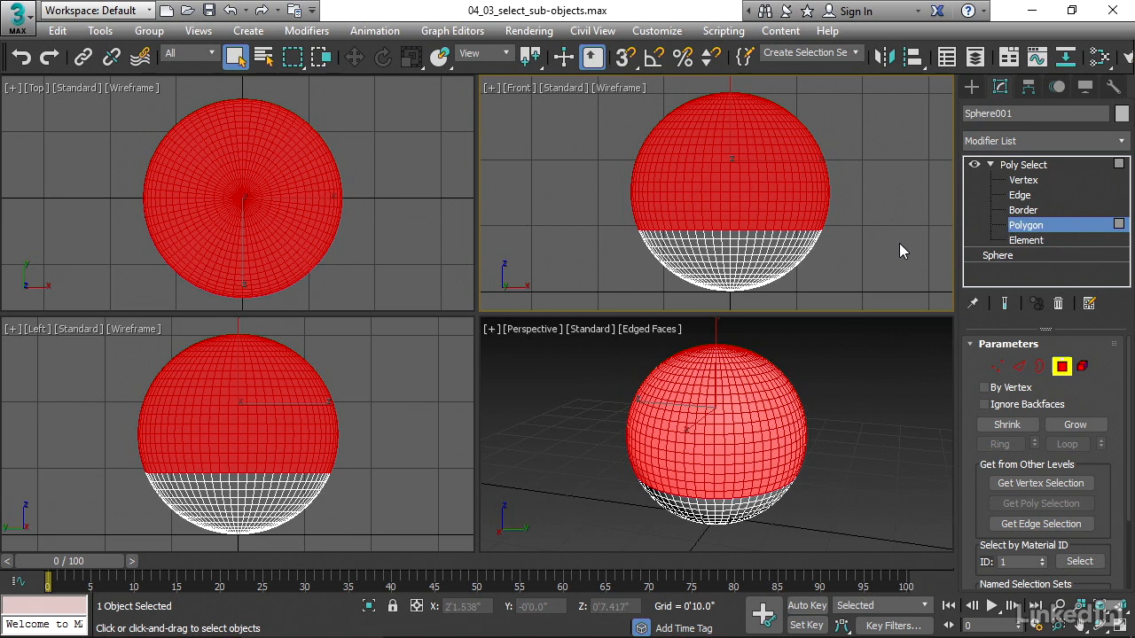